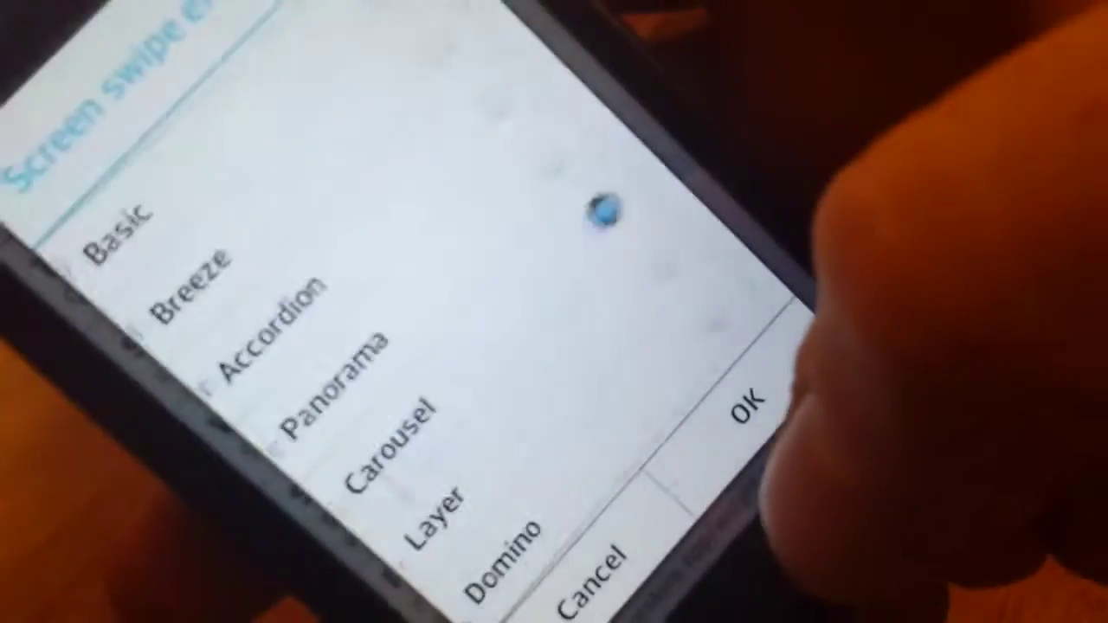
Choose Carousel in the Screen swipe effect dialog
left_click(751, 411)
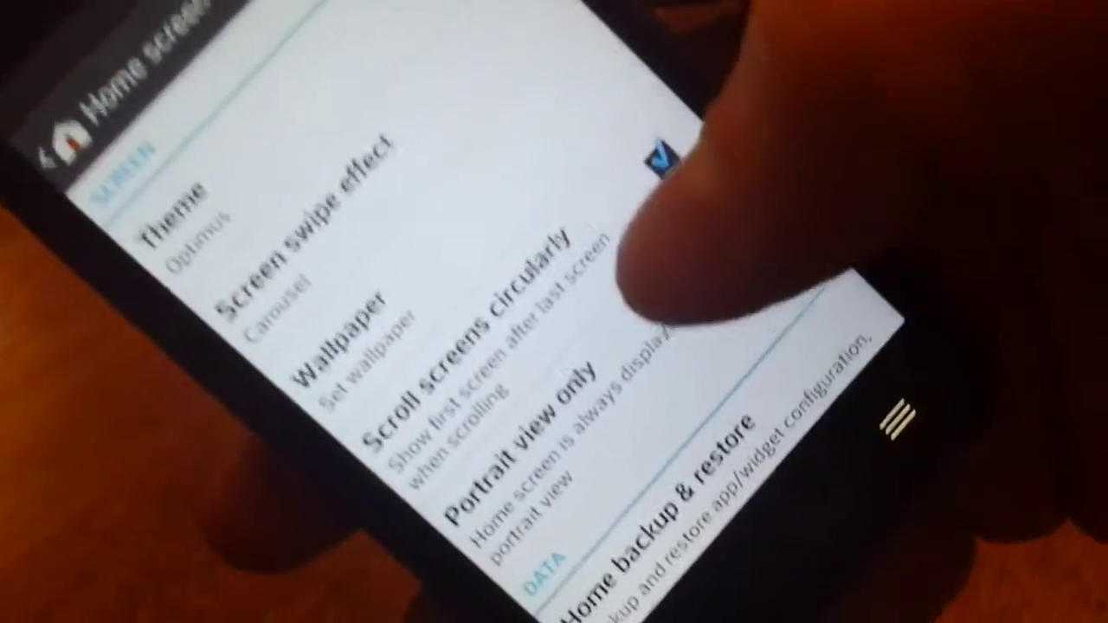